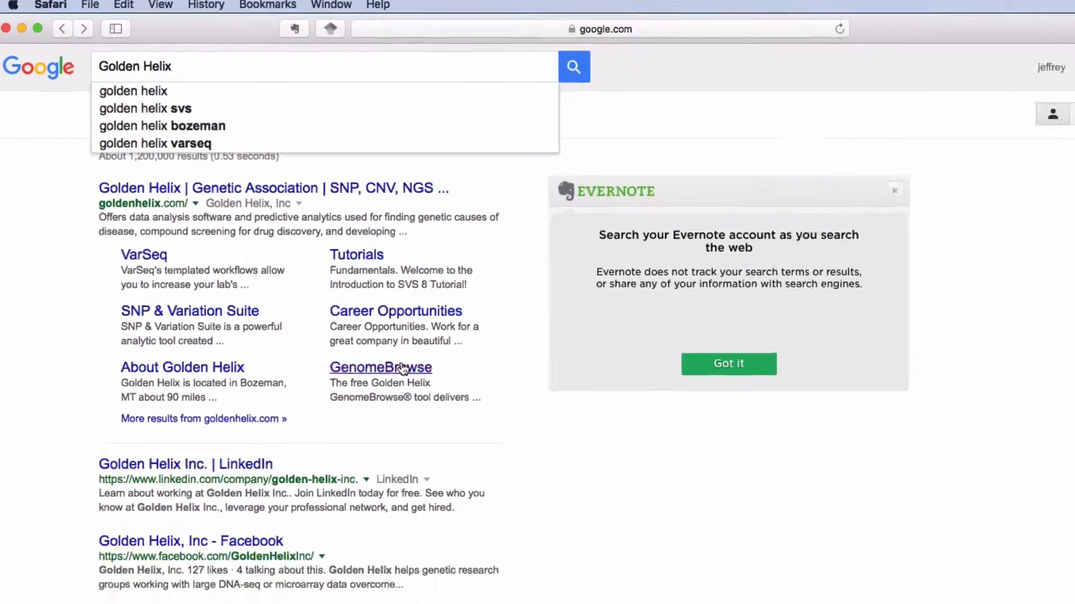
Reach the Golden Helix GenomeBrowse download page from the Google results
left_click(381, 367)
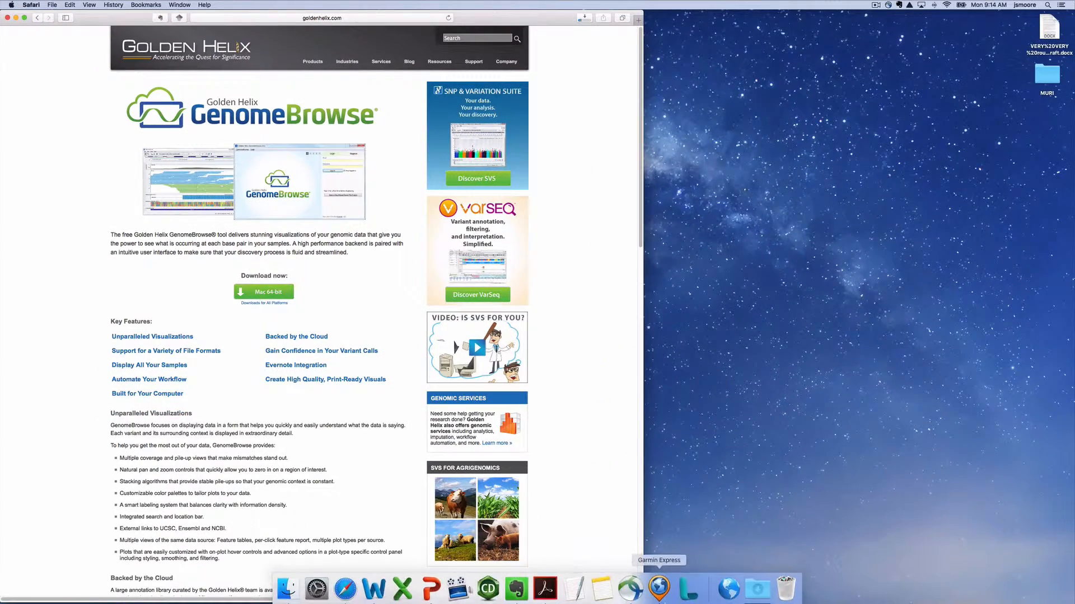
mouse_move(788, 595)
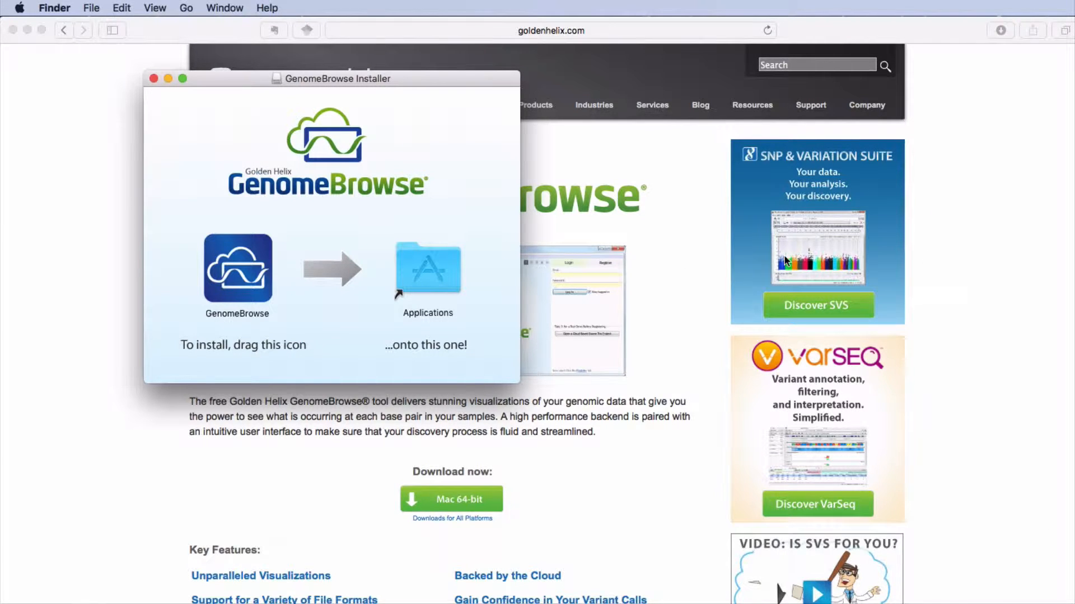
Copy GenomeBrowse from the installer window into the Applications folder
left_click_drag(237, 268, 418, 268)
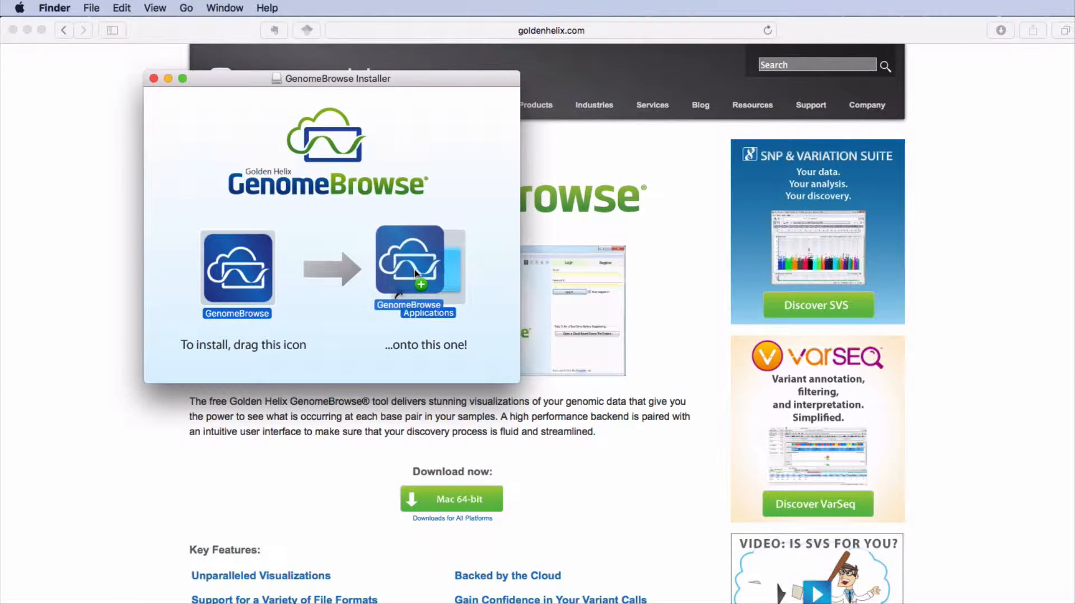
left_click_drag(238, 267, 426, 268)
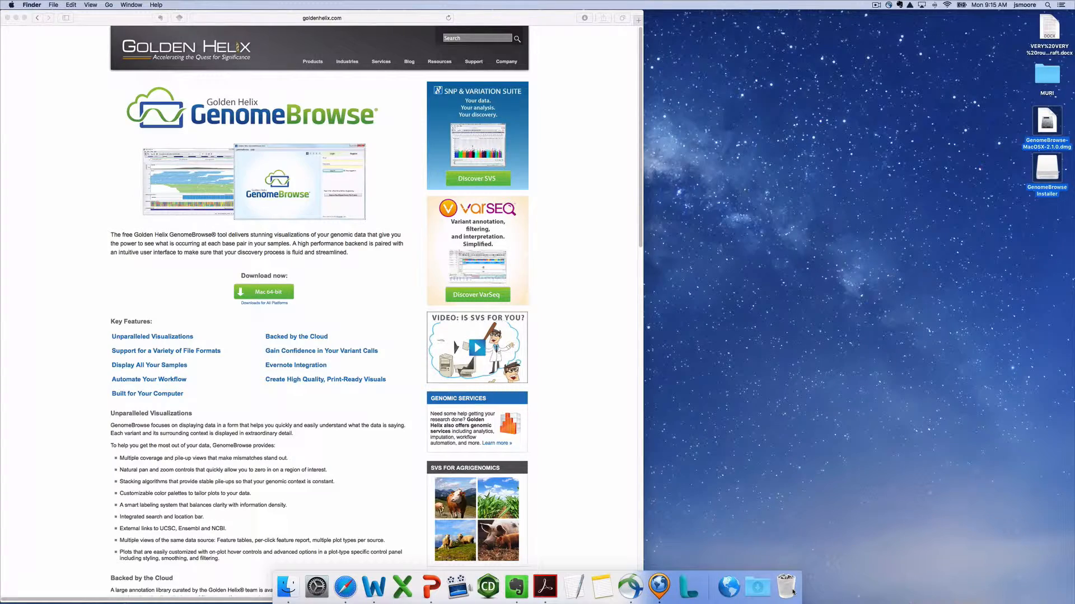
mouse_move(687, 591)
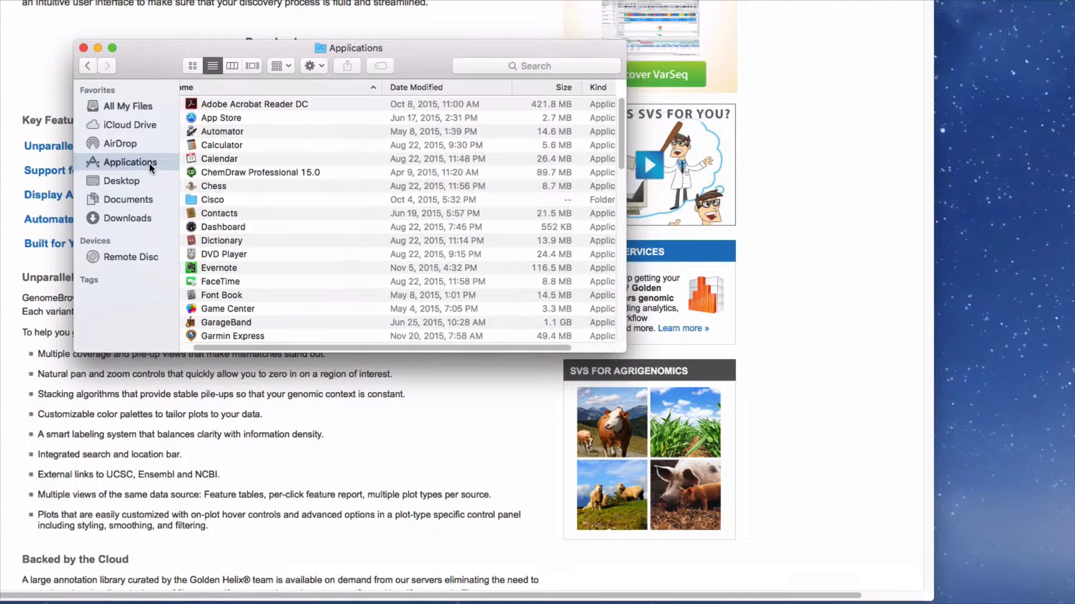
Scroll the Applications folder down to the GenomeBrowse app
scroll("down", 3)
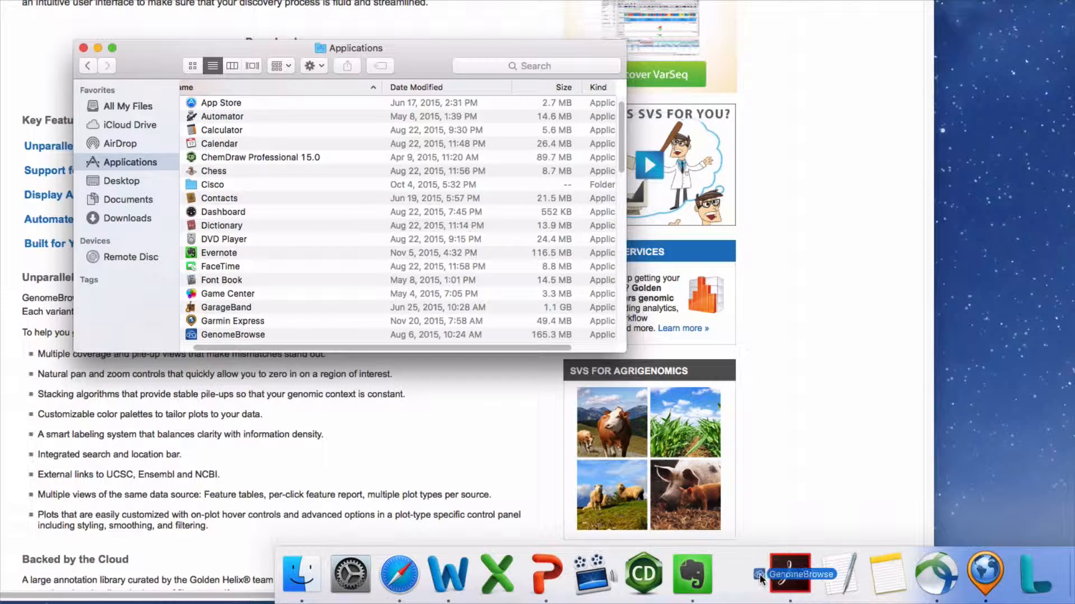
mouse_move(742, 579)
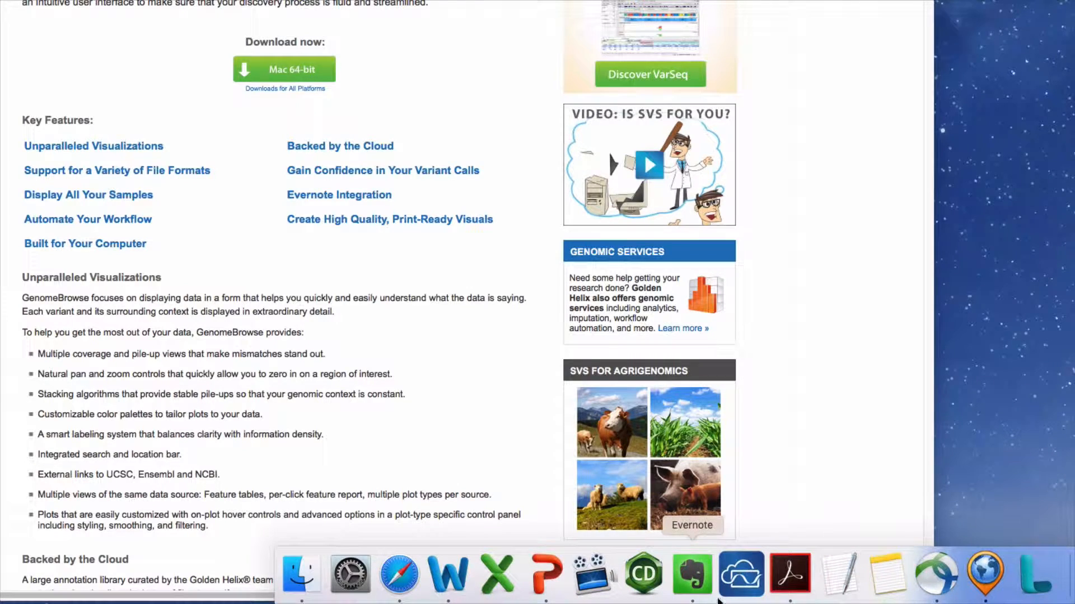
mouse_move(741, 576)
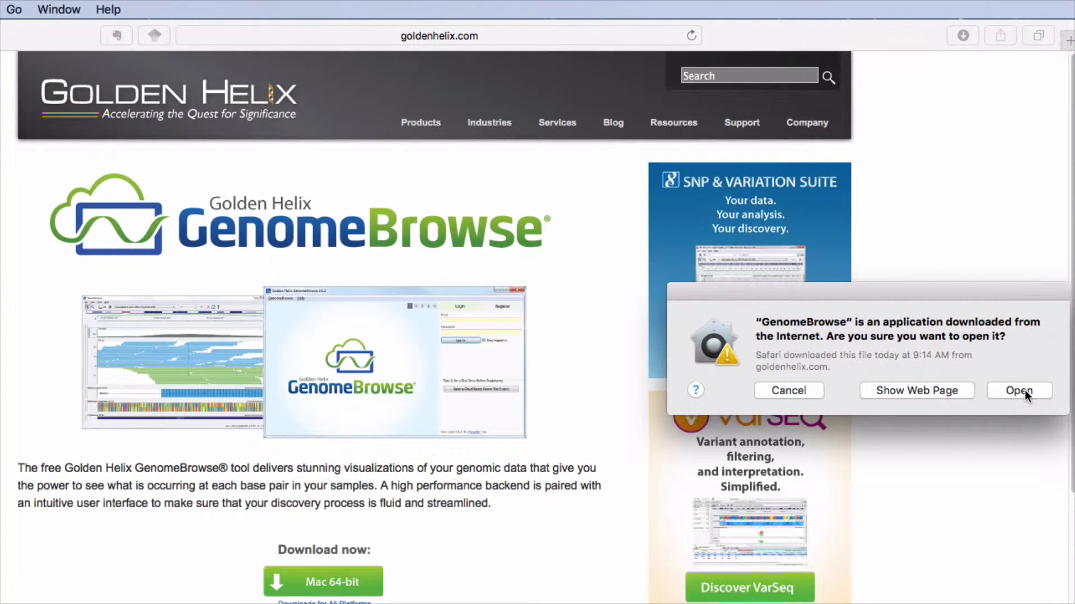
Confirm the internet-download warning and log in with the illinois.edu email account
left_click(1018, 390)
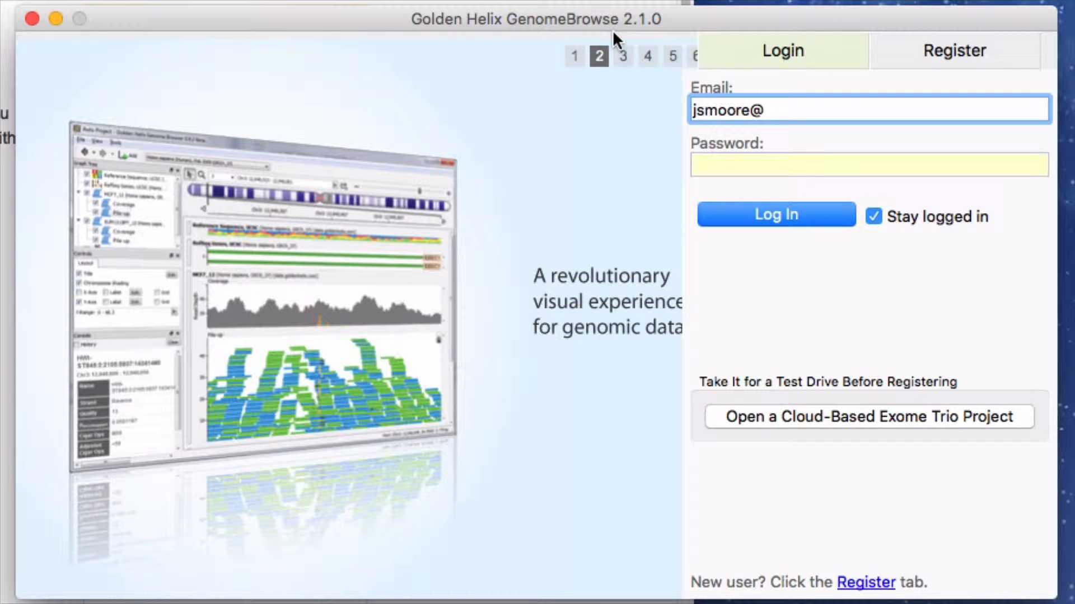
type("illinois.edu")
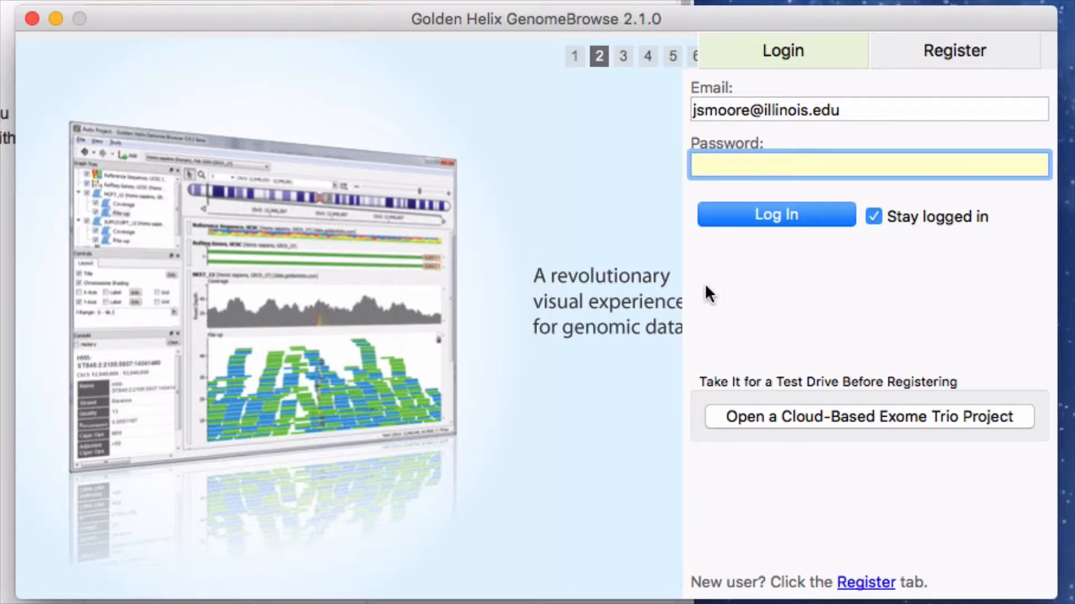
left_click(776, 214)
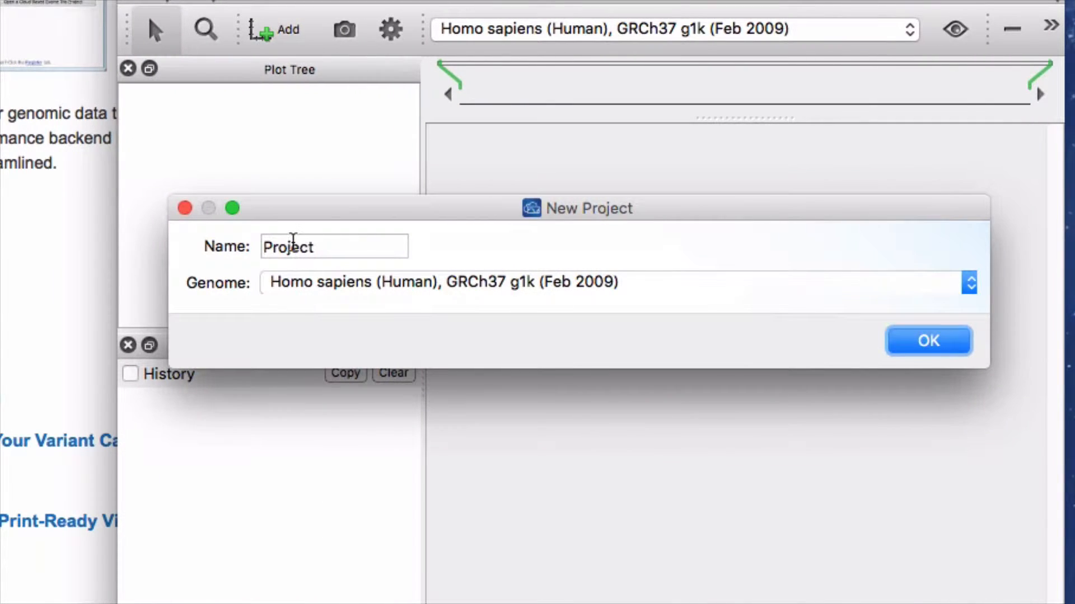
Create the project 'Moore Family 23&Me' on the Homo sapiens GRCh37 g1k genome
type("Moore")
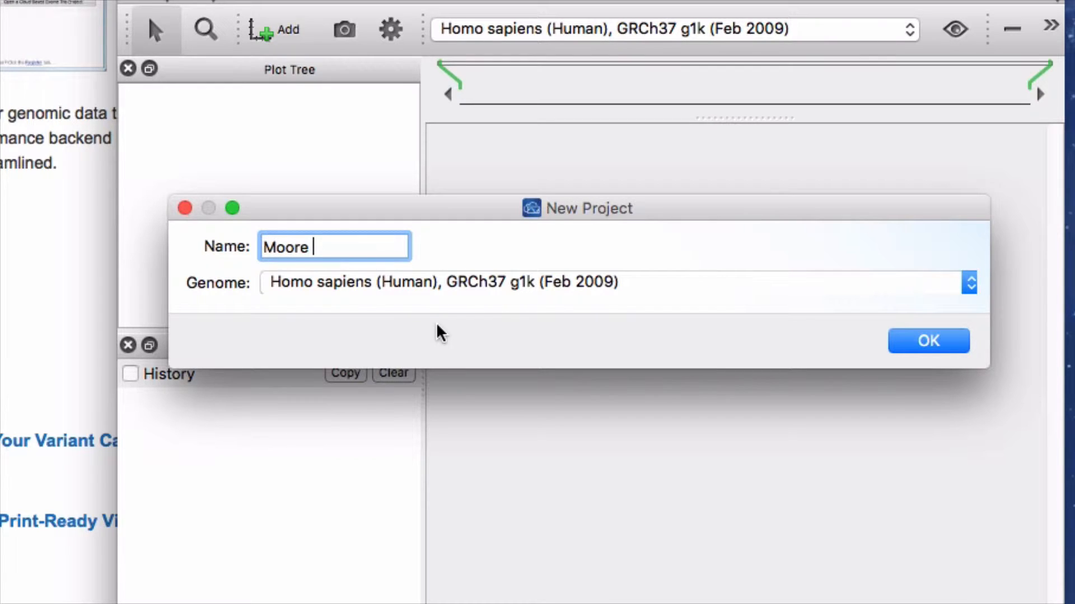
type("Family")
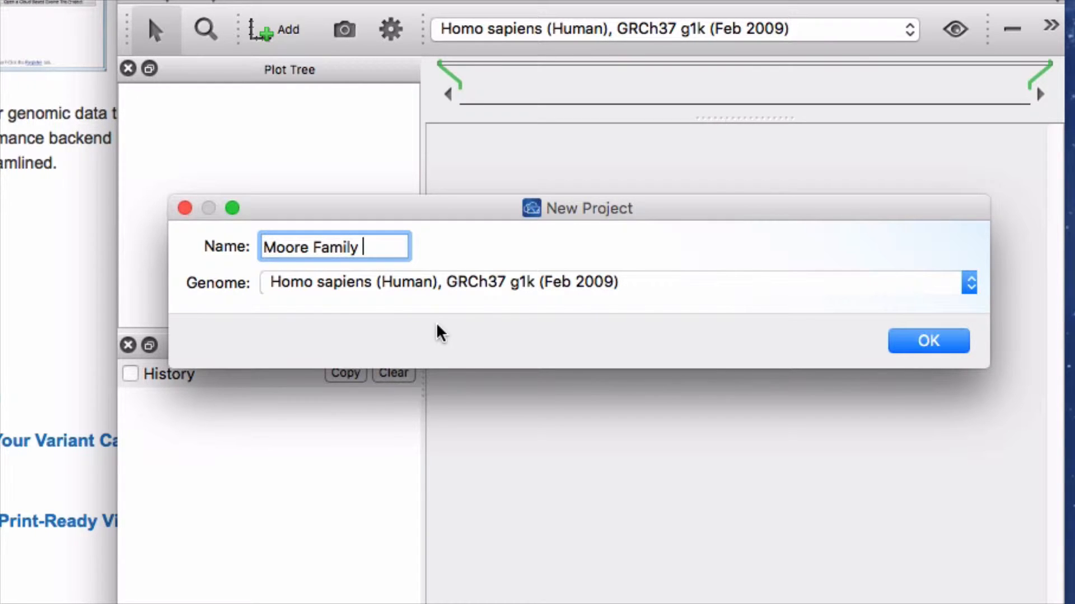
type("23&")
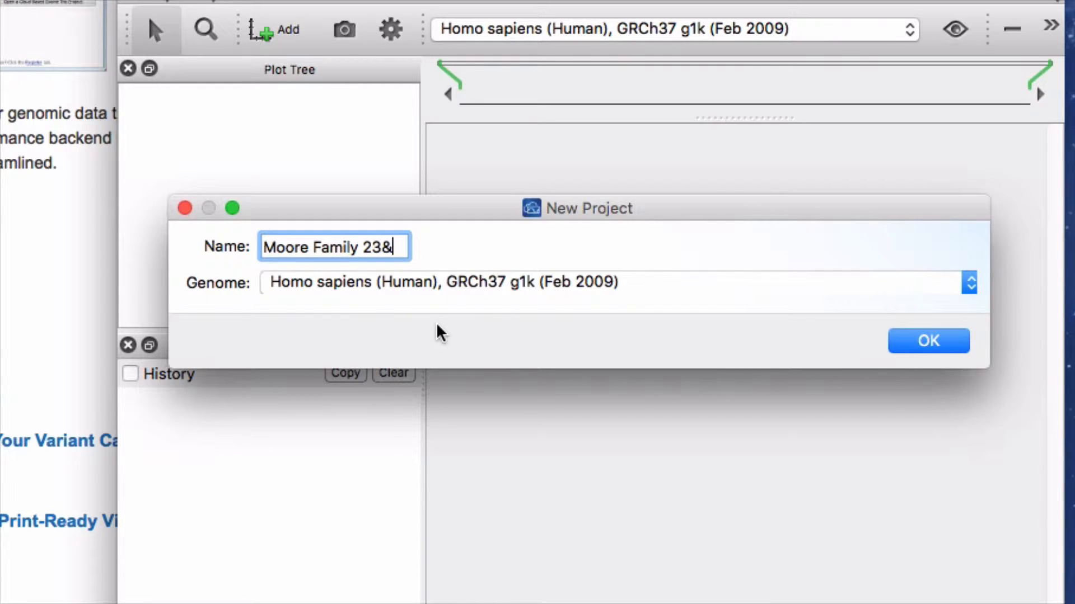
type("Me")
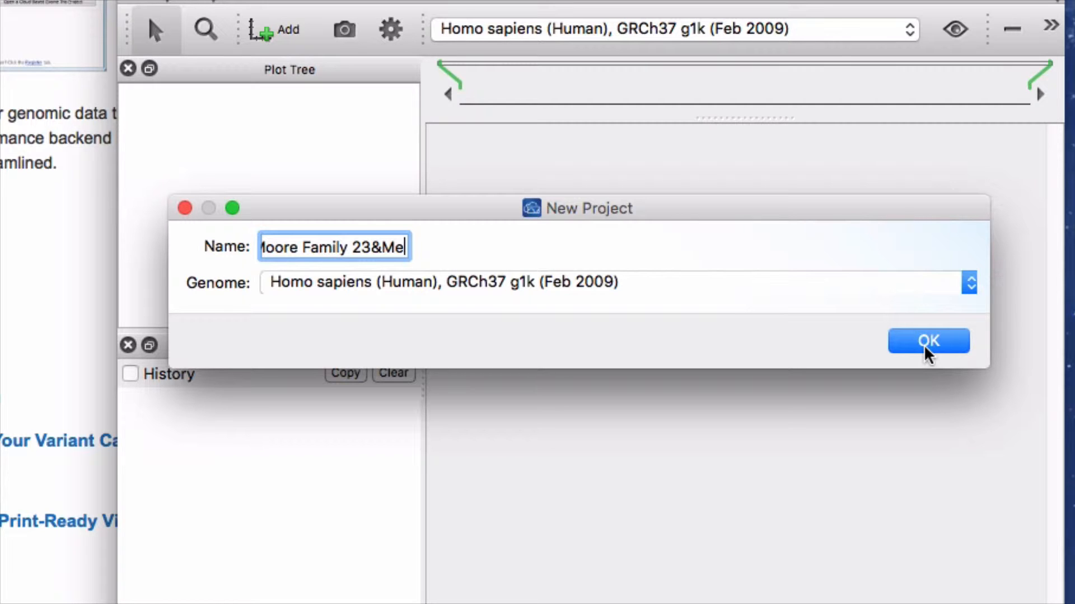
left_click(928, 340)
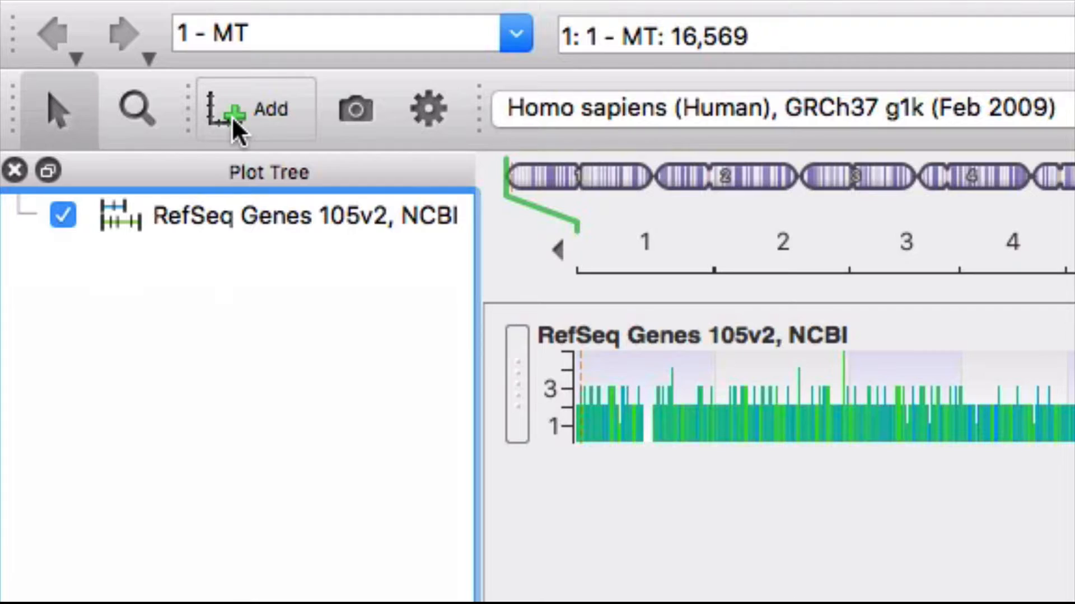
Bring up the Add data sources window from the toolbar
left_click(237, 110)
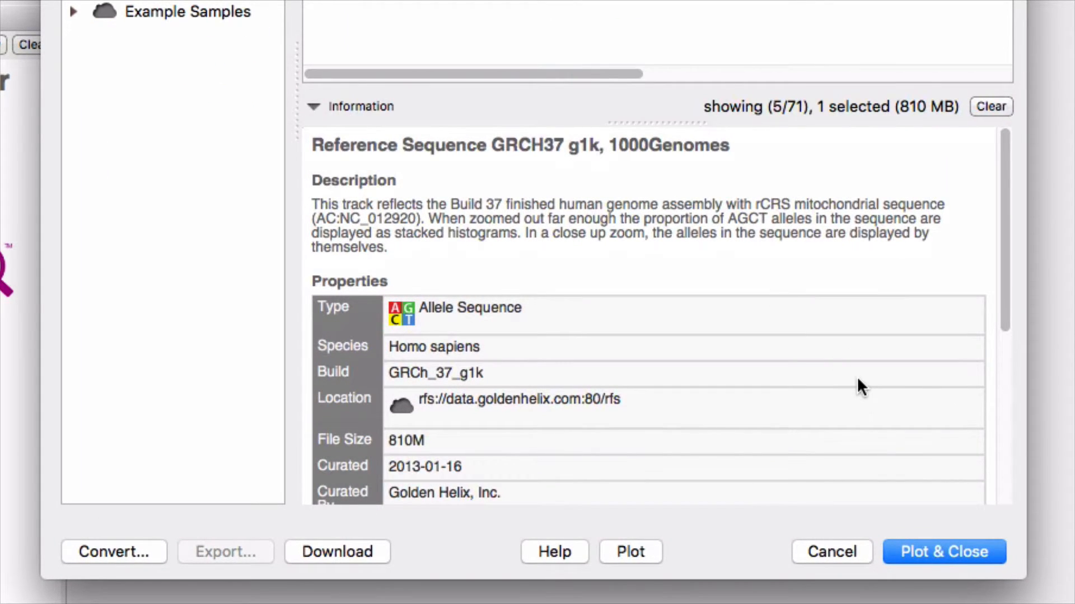
Scroll through the Reference Sequence GRCh37 track information in the catalog
scroll("down", 3)
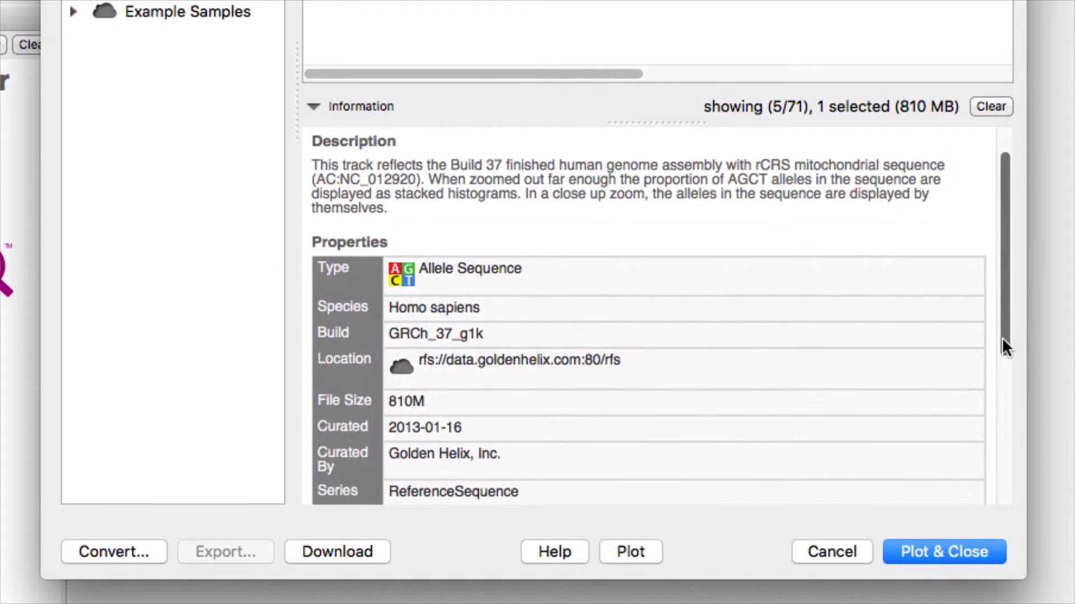
scroll("down", 3)
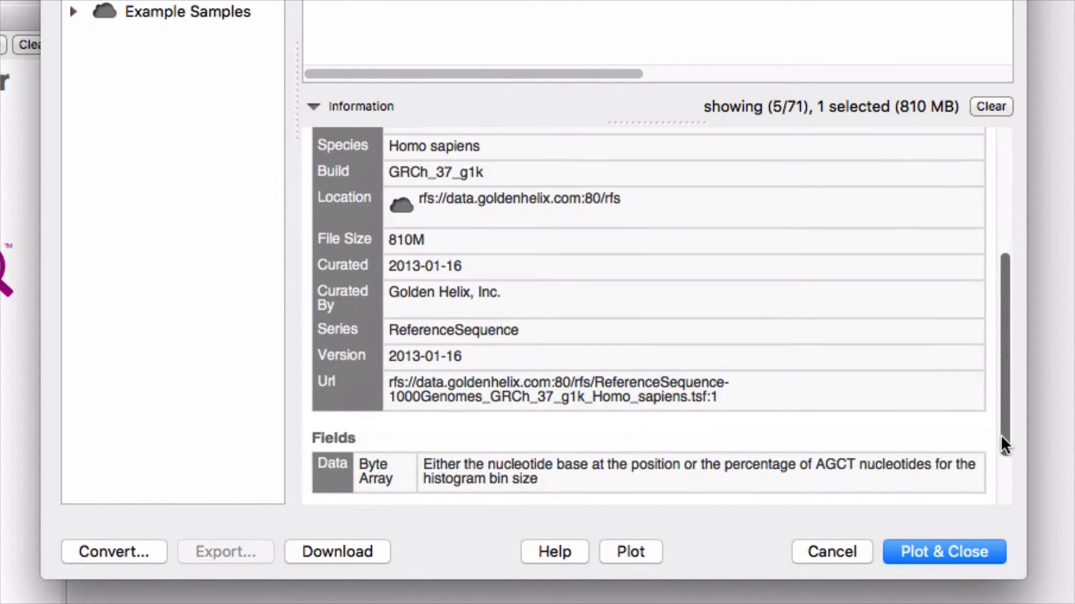
scroll("down", 3)
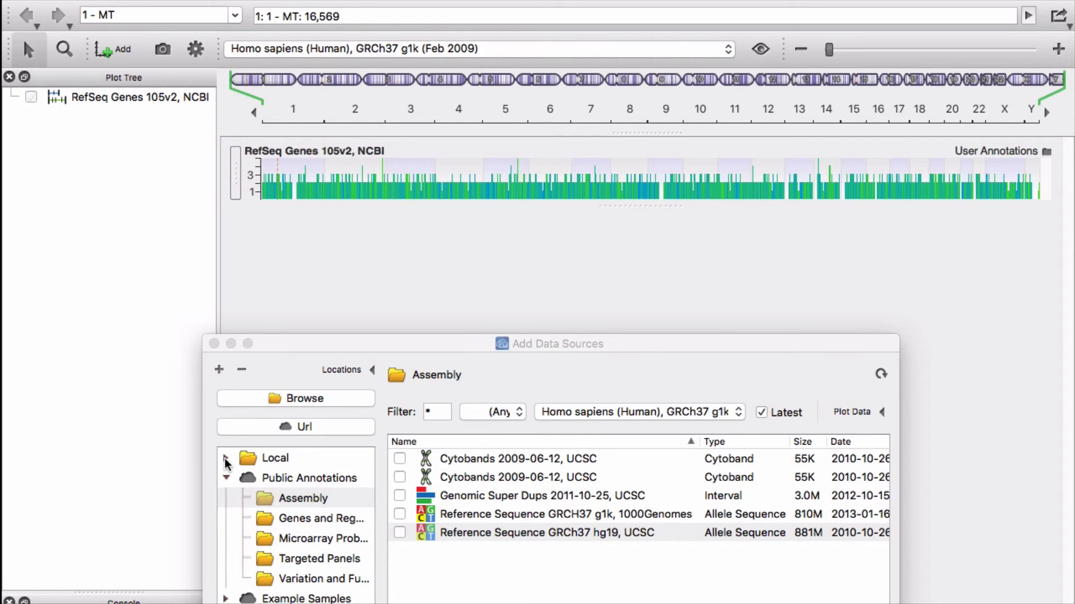
Plot the local Reference Sequence GRCh37 g1k, 1000Genomes track and drag it taller
left_click(226, 458)
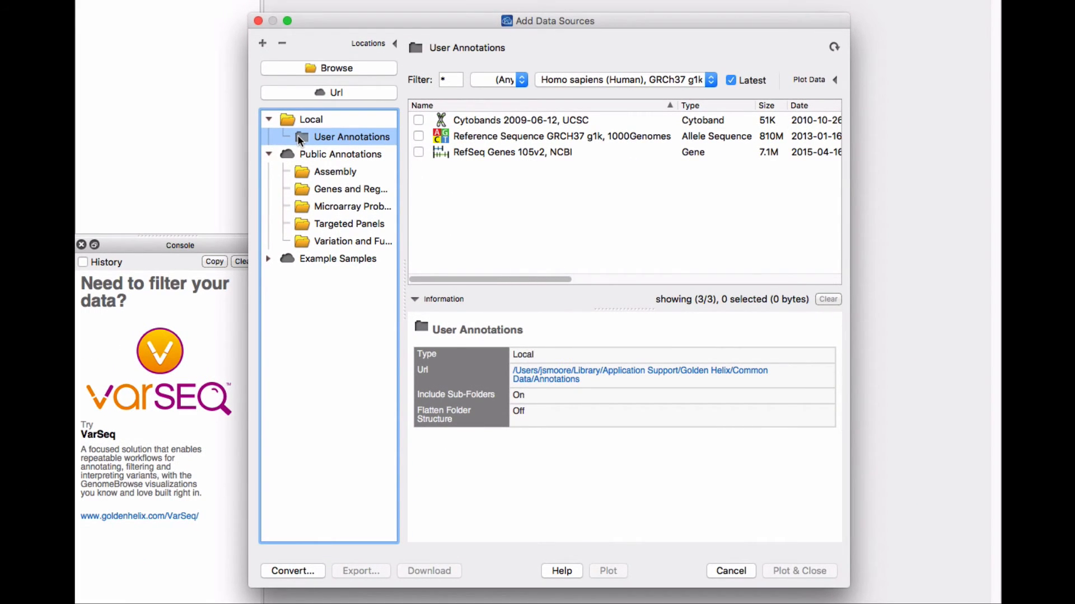
left_click(418, 135)
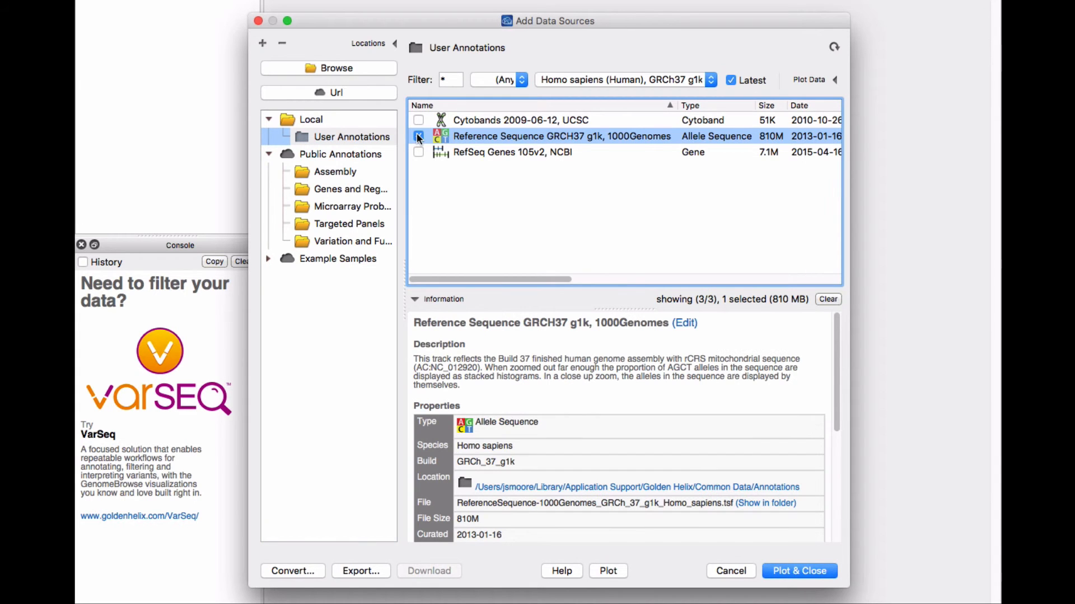
left_click(419, 136)
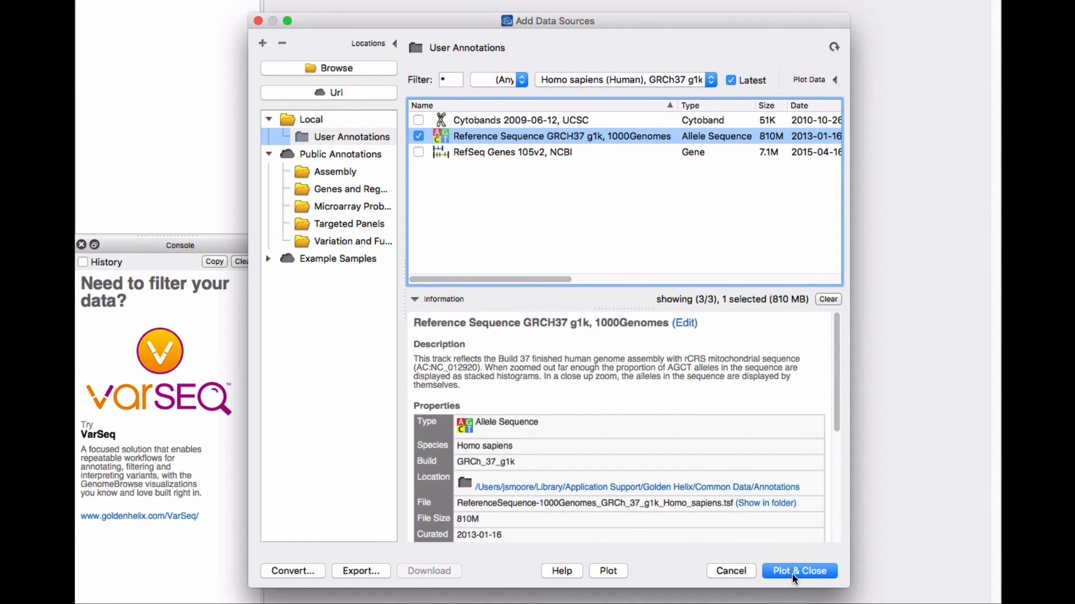
left_click(800, 571)
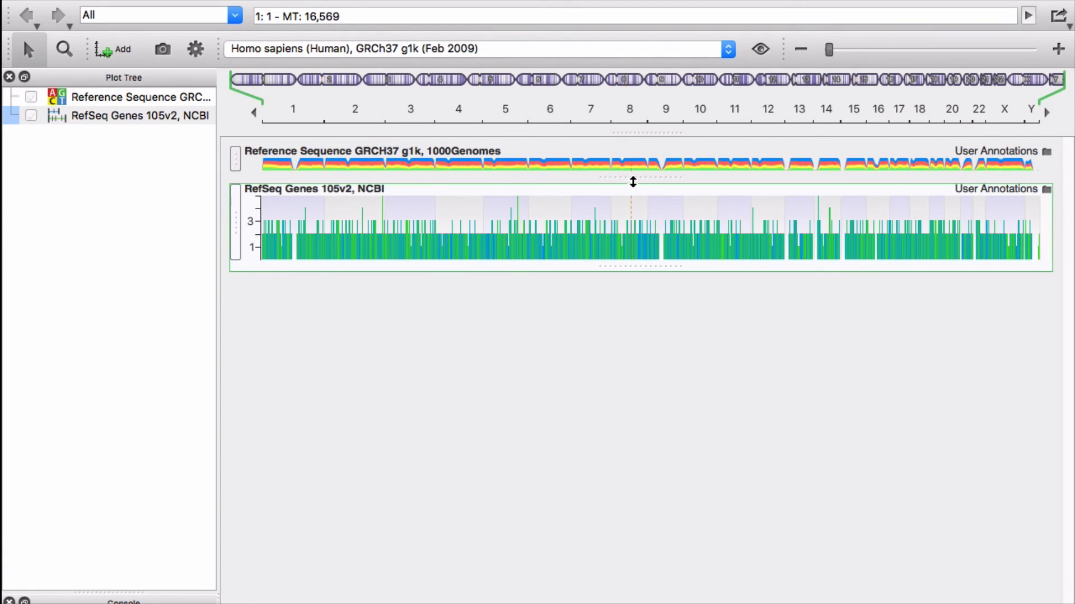
left_click_drag(631, 181, 632, 214)
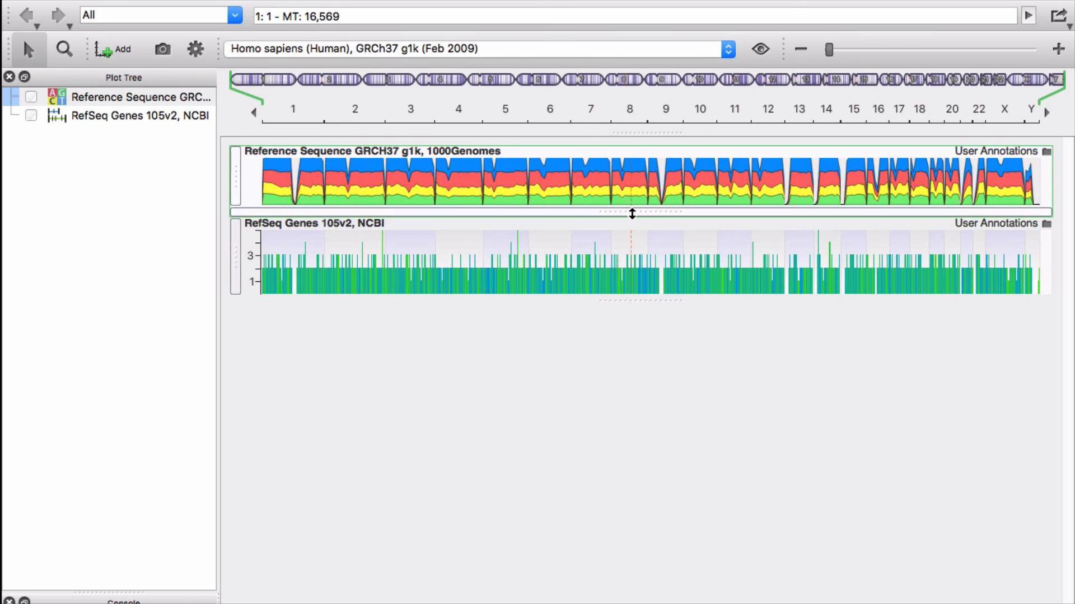